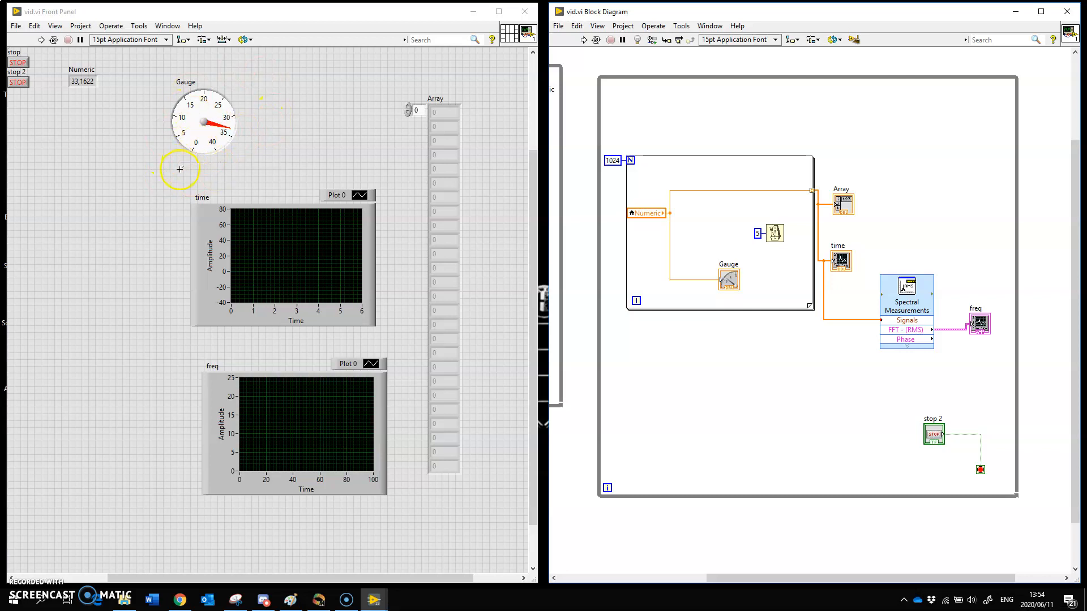
mouse_move(293, 144)
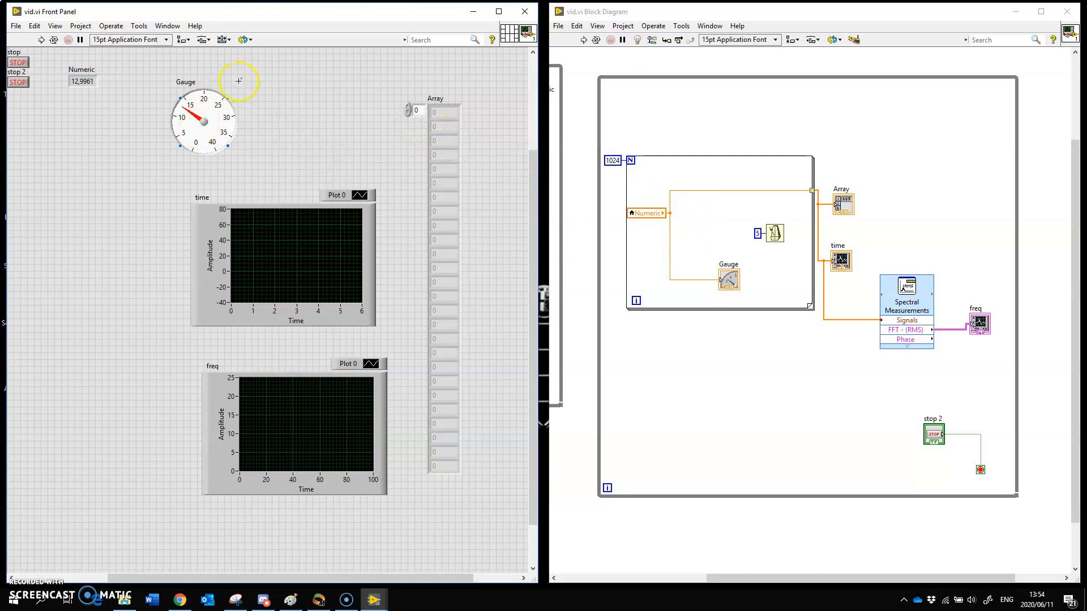
mouse_move(283, 151)
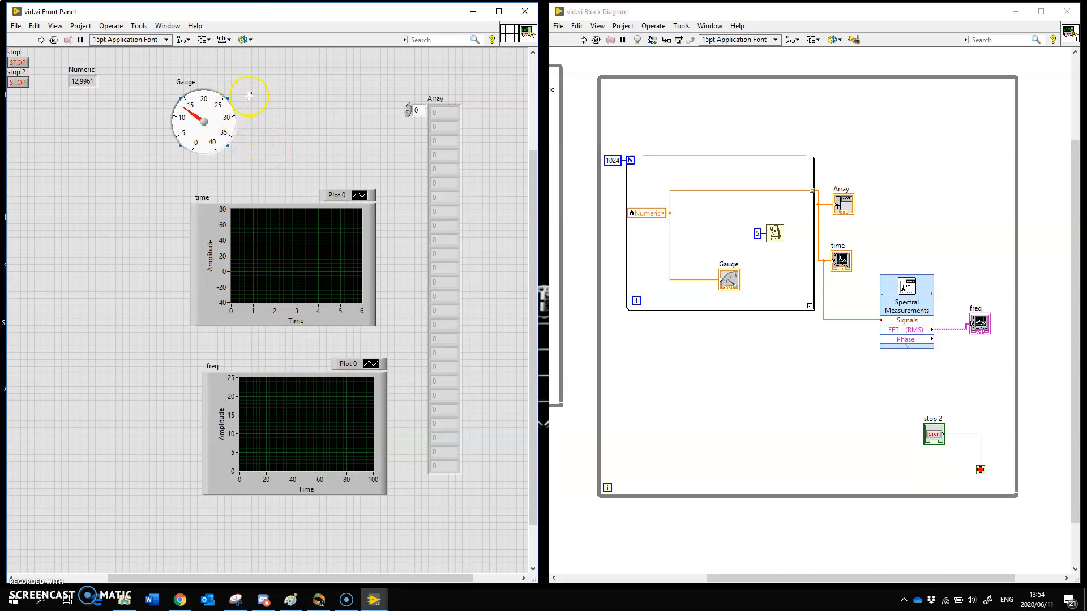
mouse_move(331, 95)
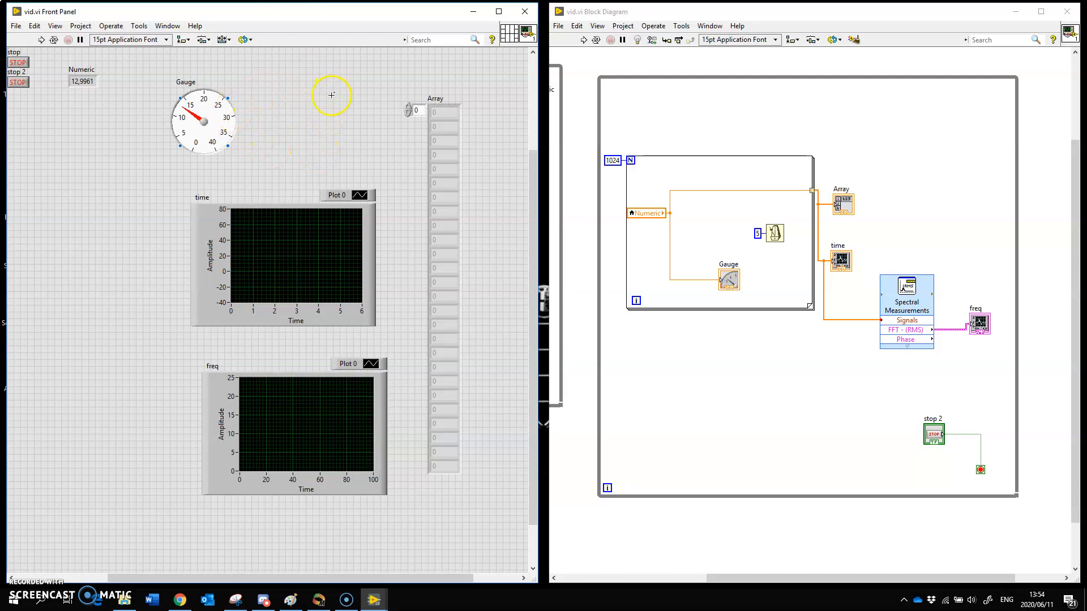
mouse_move(268, 49)
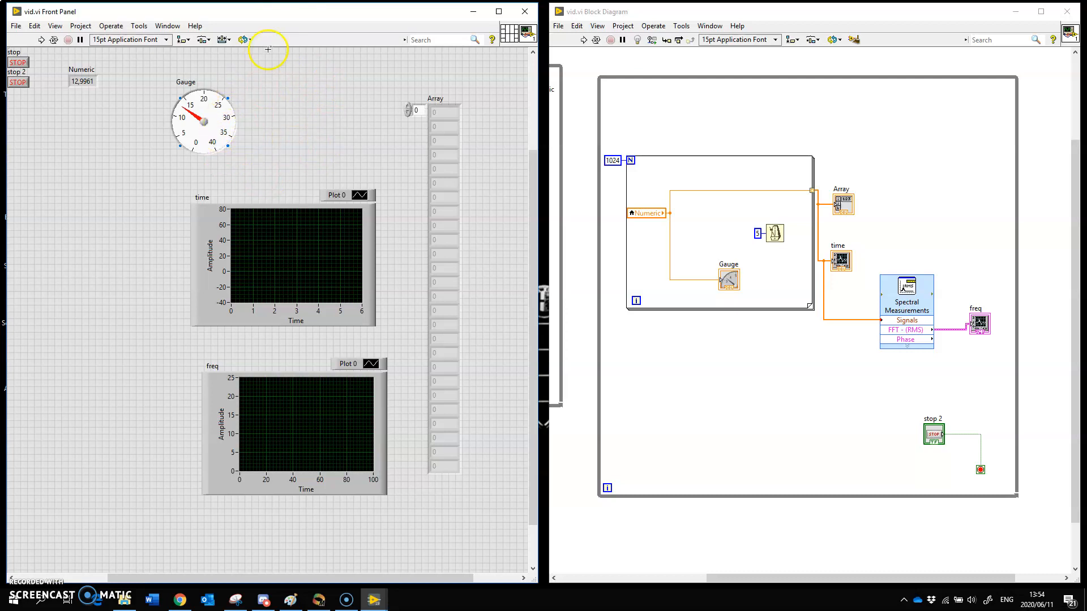
mouse_move(313, 131)
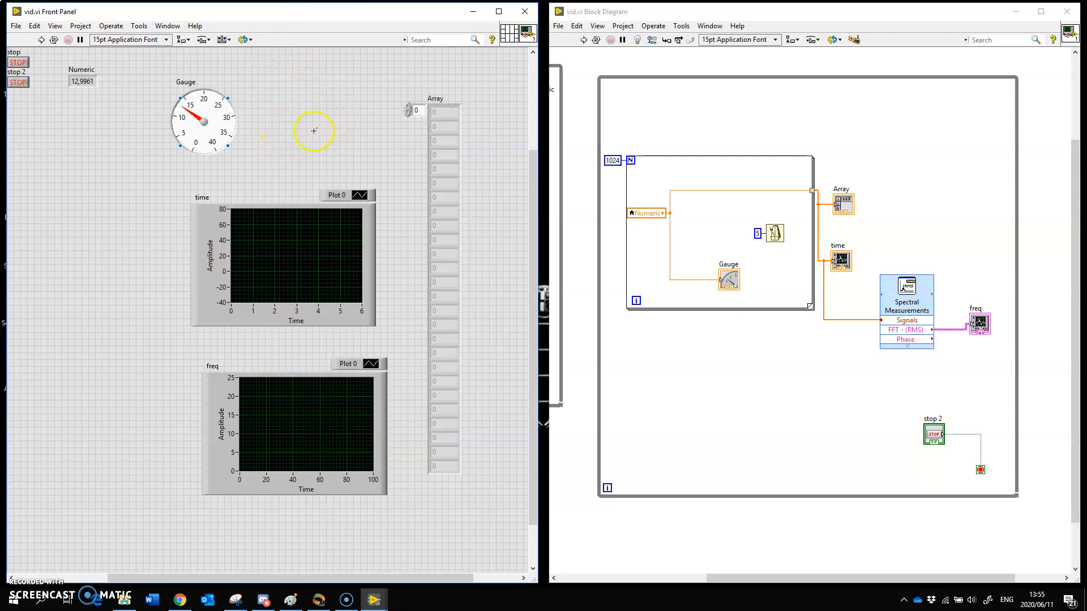
Start vid.vi so the gauge and Numeric indicator update, reaching about 13
left_click(257, 274)
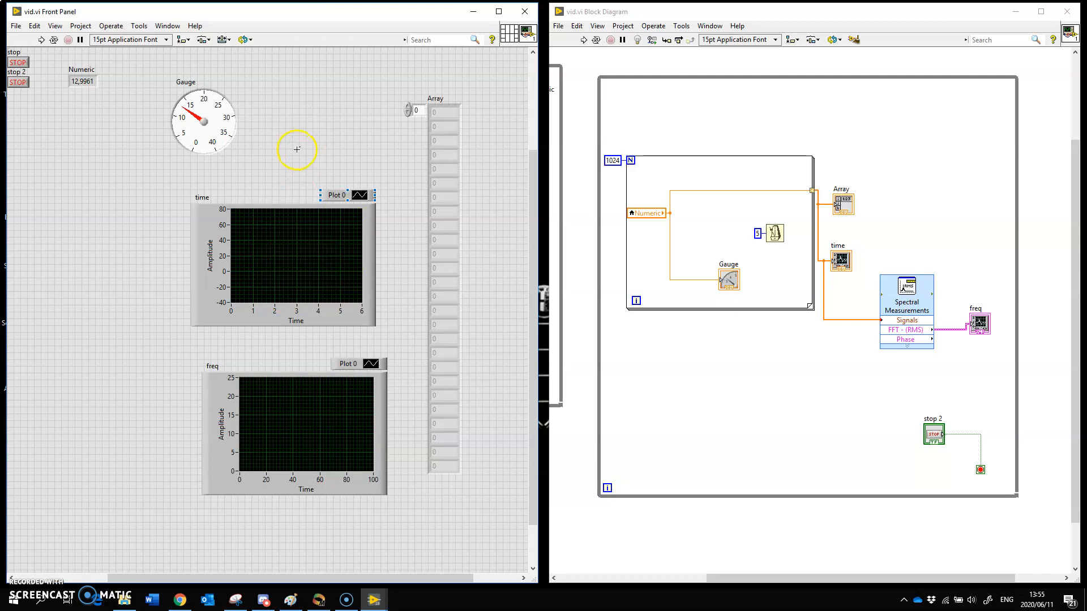
mouse_move(776, 218)
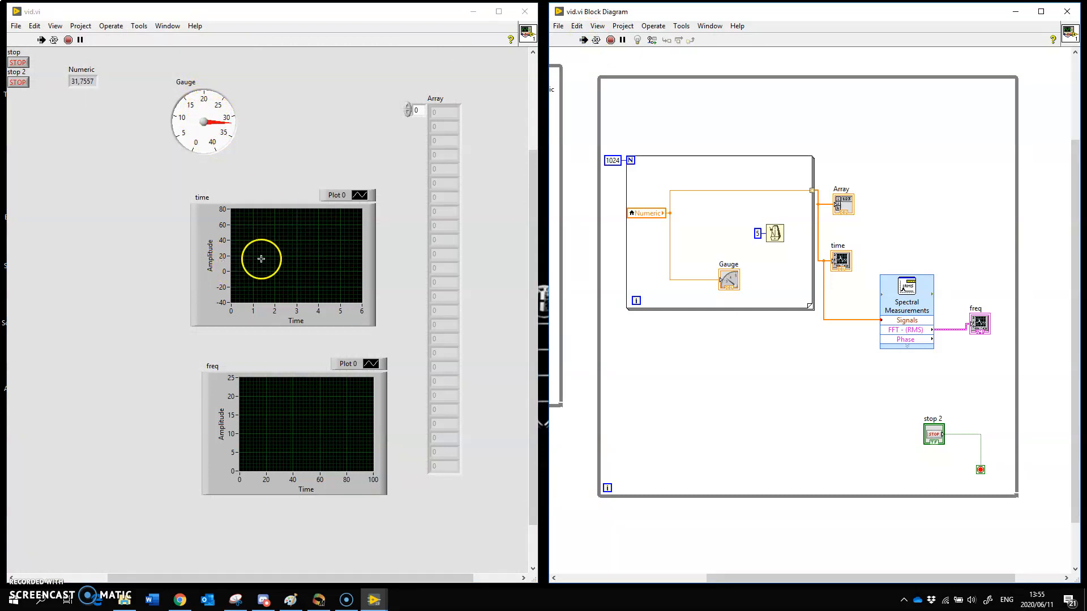
Acquire 1024 samples to fill the Array, the time waveform and the FFT spectrum
left_click(584, 40)
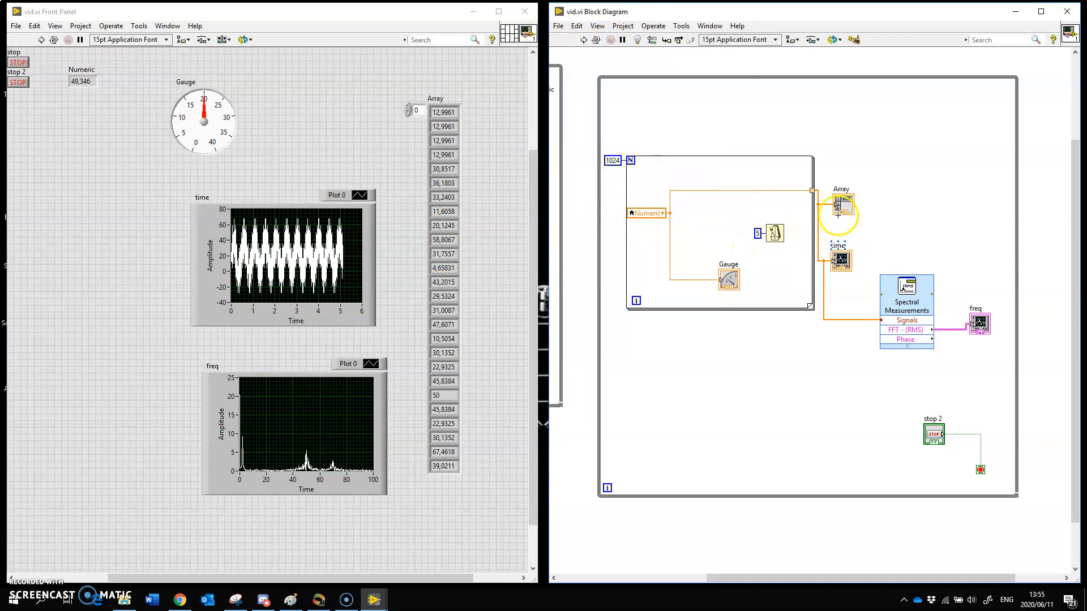
mouse_move(208, 271)
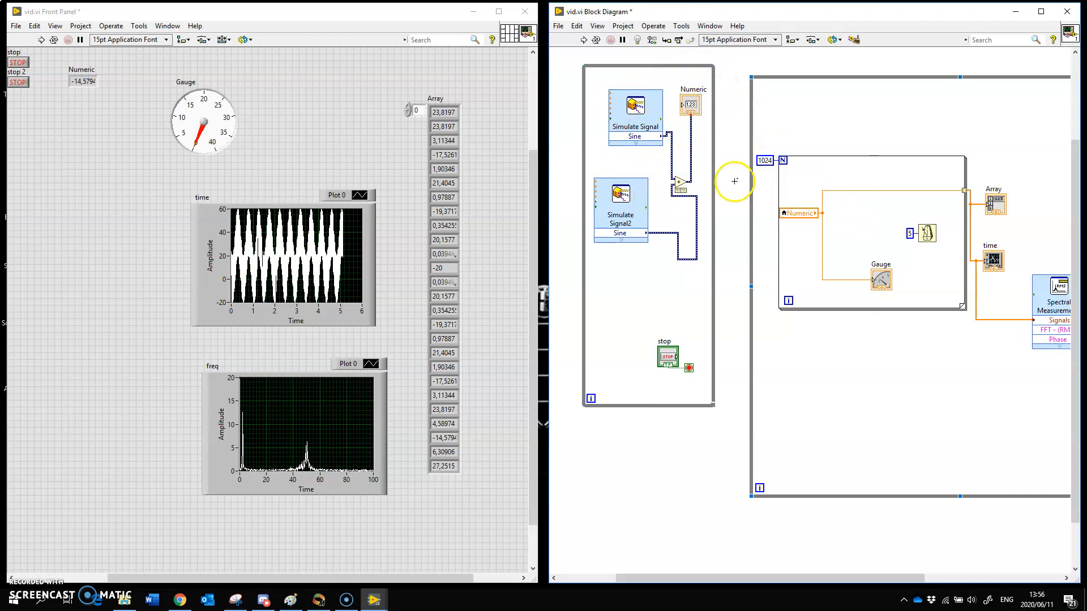
Feed Numeric with two summed simulated sine signals and rerun the VI
left_click_drag(763, 580, 723, 580)
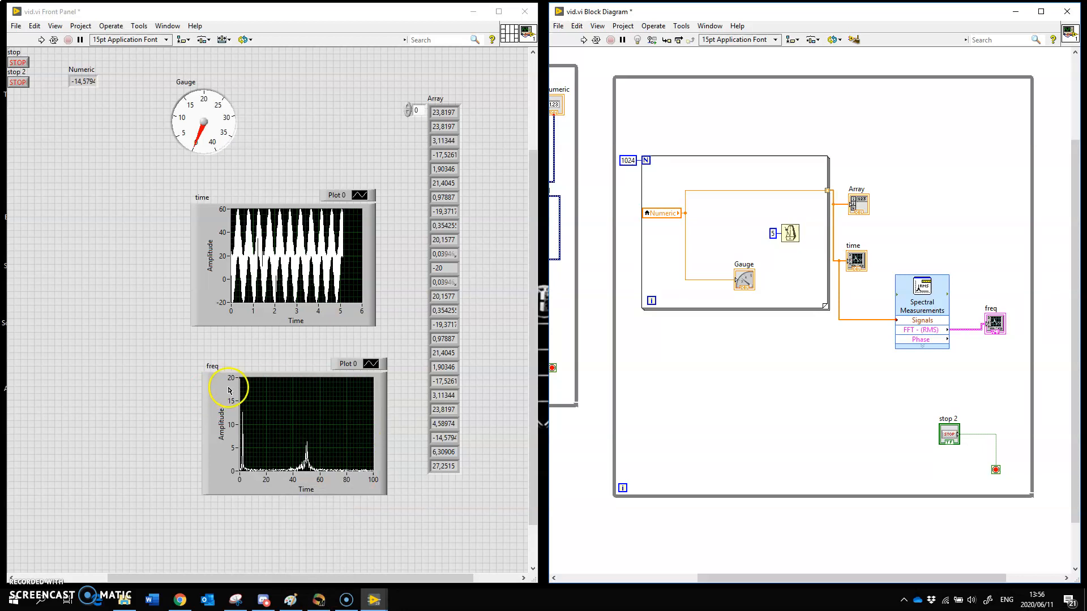
mouse_move(303, 512)
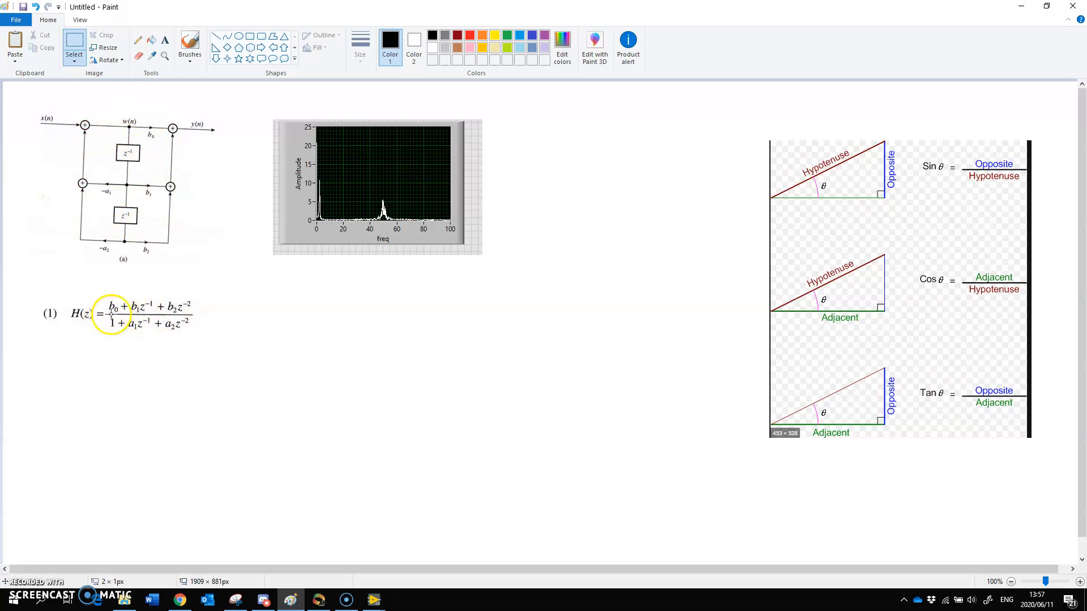
mouse_move(154, 138)
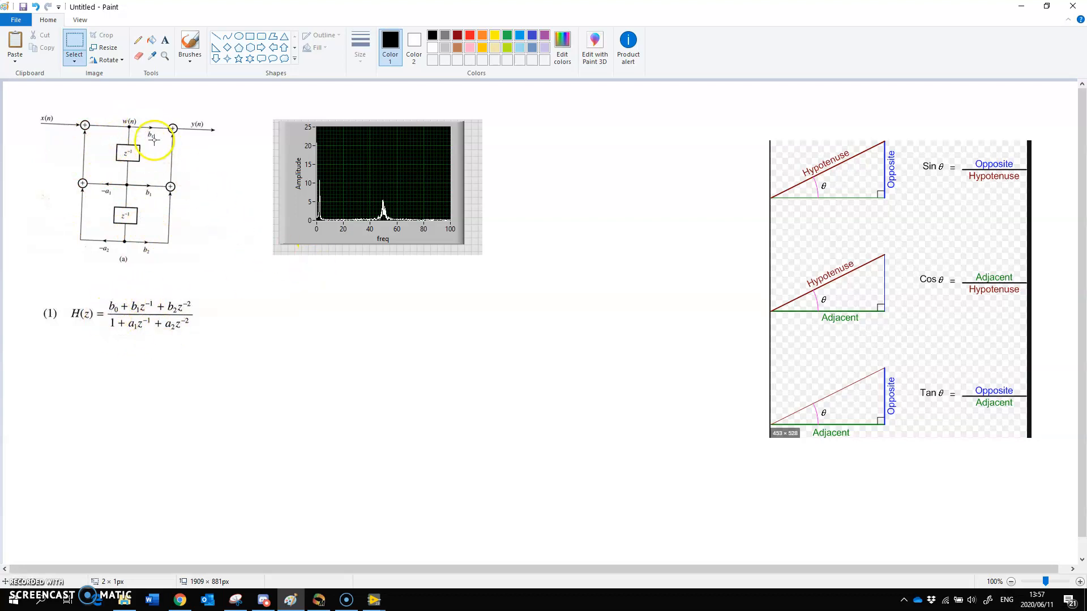
mouse_move(219, 255)
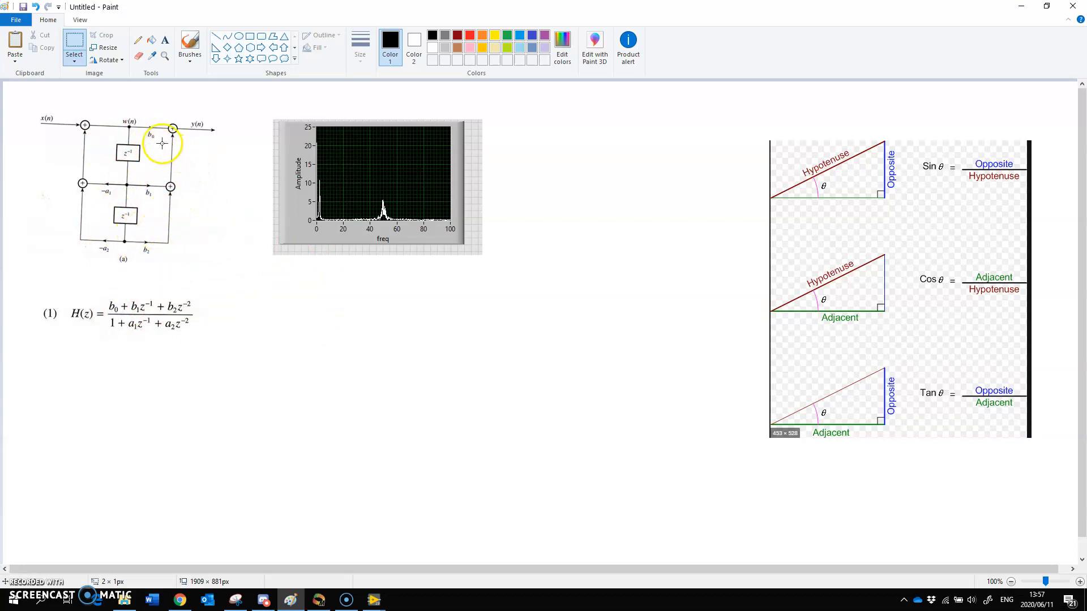
mouse_move(105, 209)
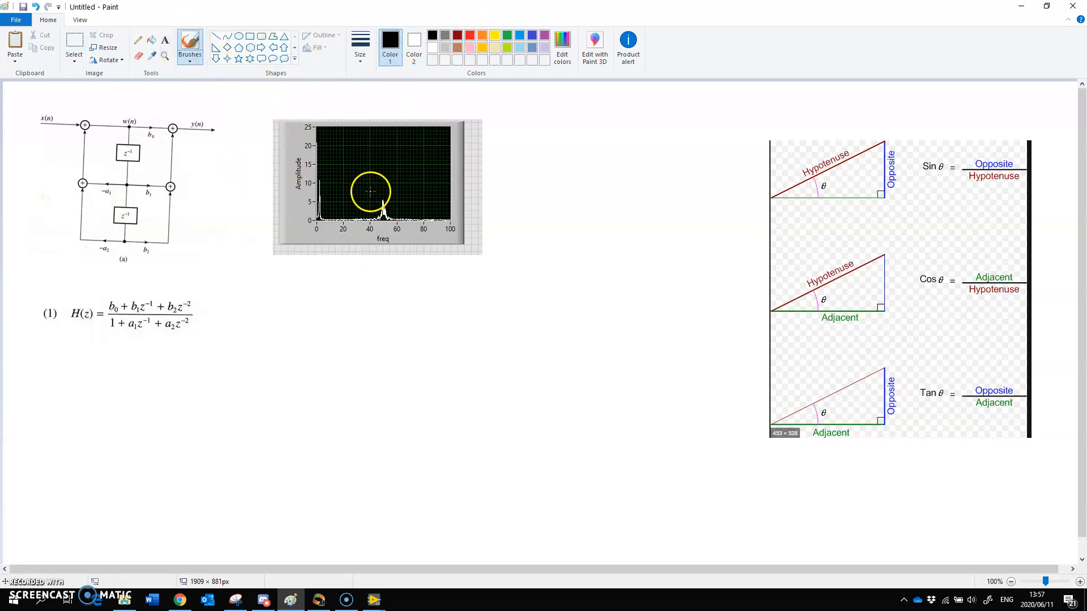
Circle the low-frequency spike and the spectrum peak near 50 in red, then bring up Mathcad
left_click_drag(370, 190, 361, 173)
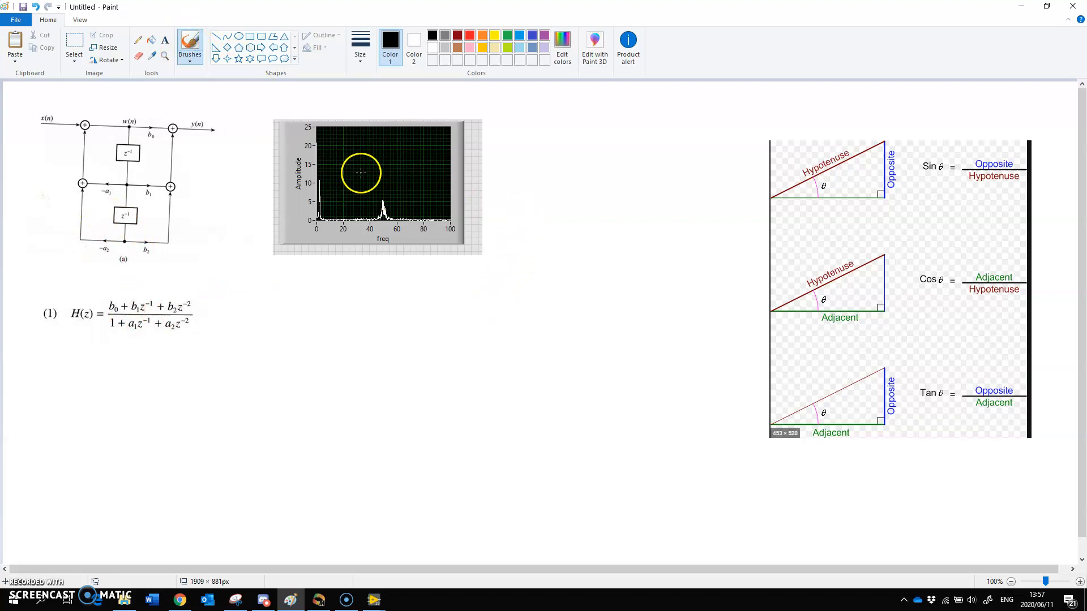
mouse_move(455, 359)
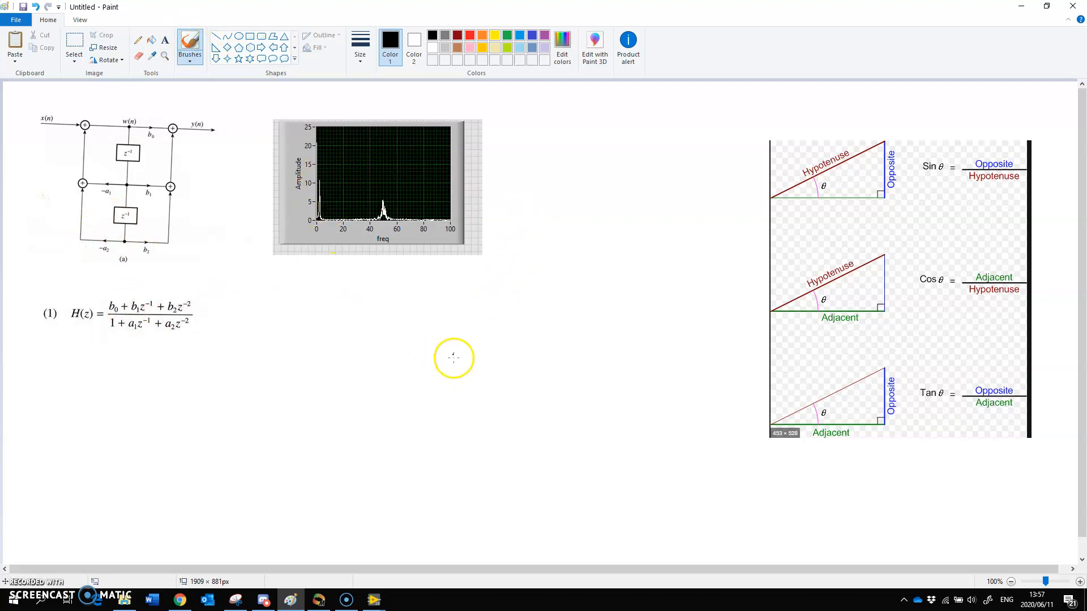
mouse_move(350, 411)
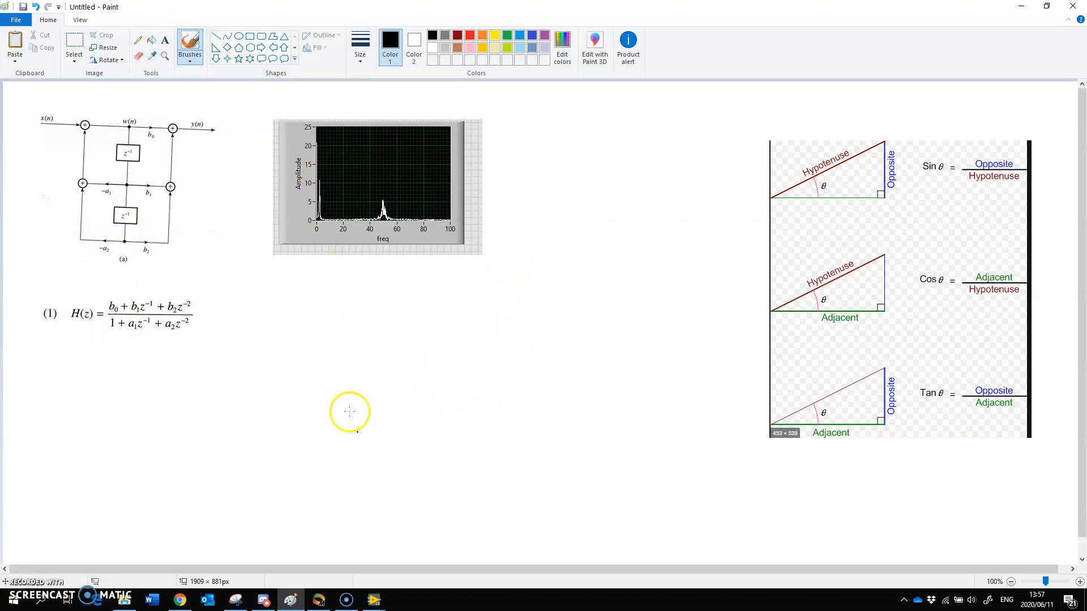
mouse_move(302, 158)
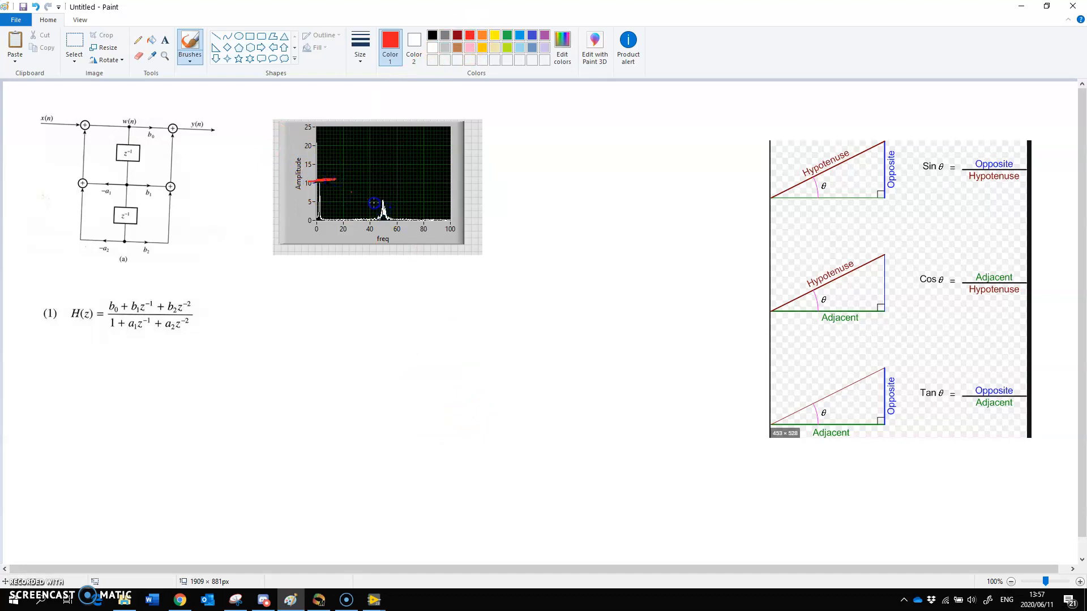
left_click_drag(388, 201, 380, 225)
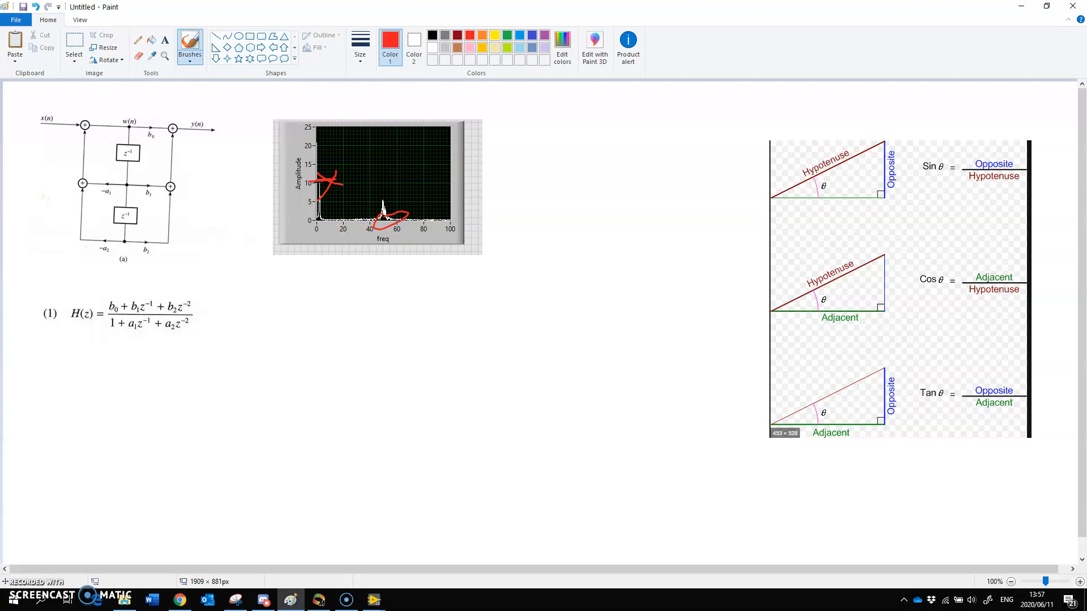
left_click(318, 599)
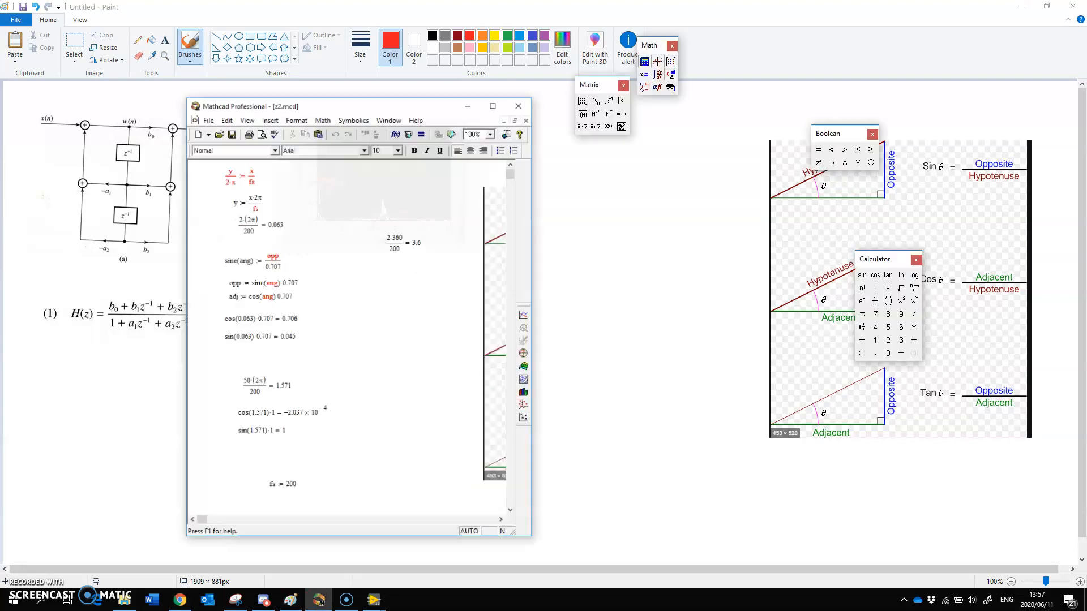
Review the Mathcad angle and cos/sin coordinates for frequencies 2 and 50 at fs = 200
left_click(517, 106)
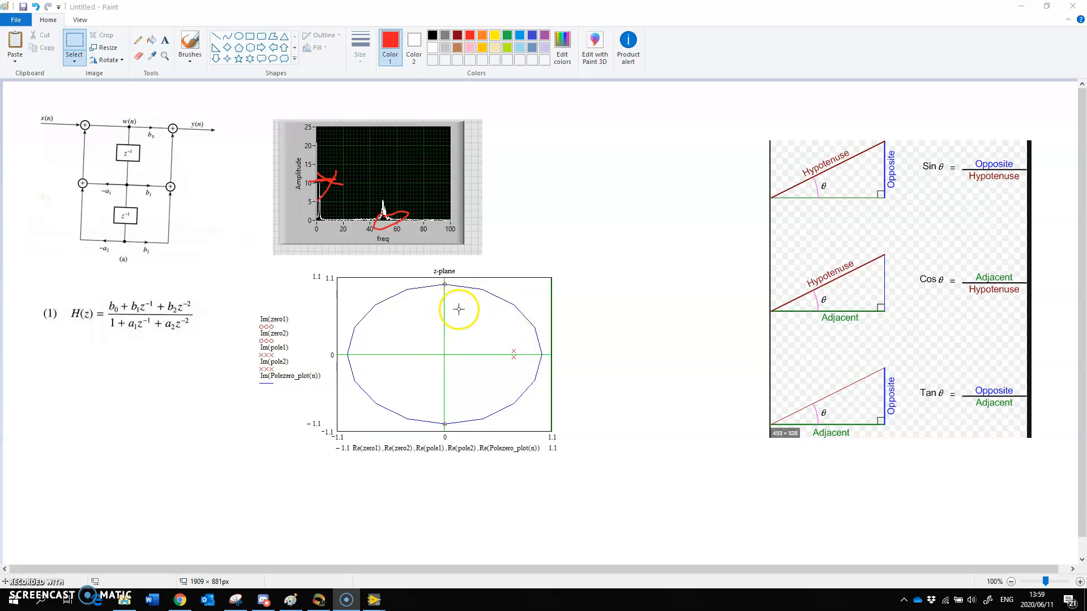
mouse_move(442, 319)
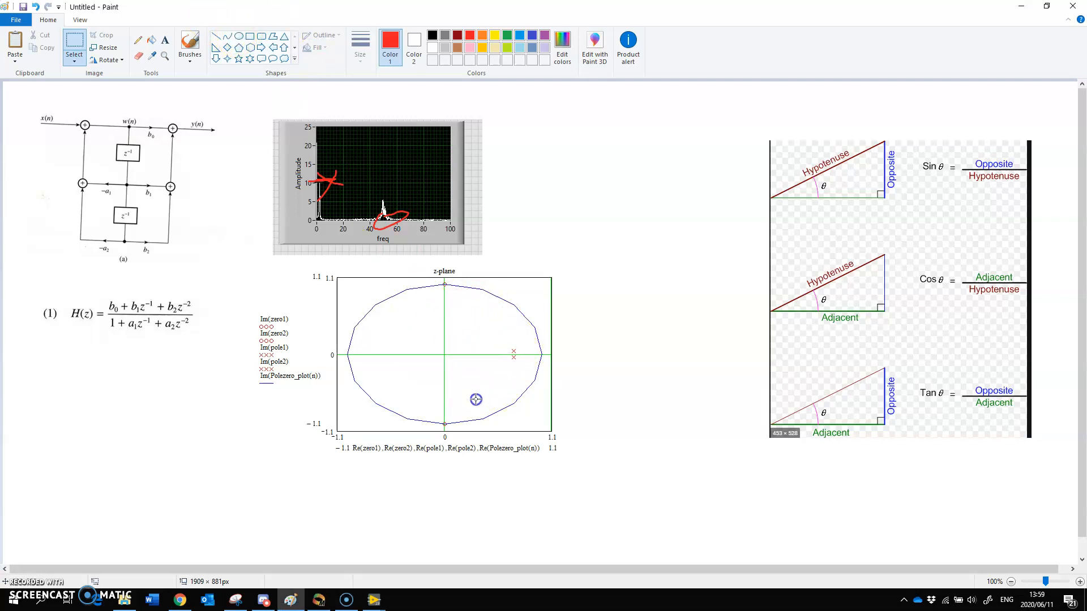
Position the pasted z-plane pole-zero plot below the FFT graph
left_click_drag(408, 324, 488, 389)
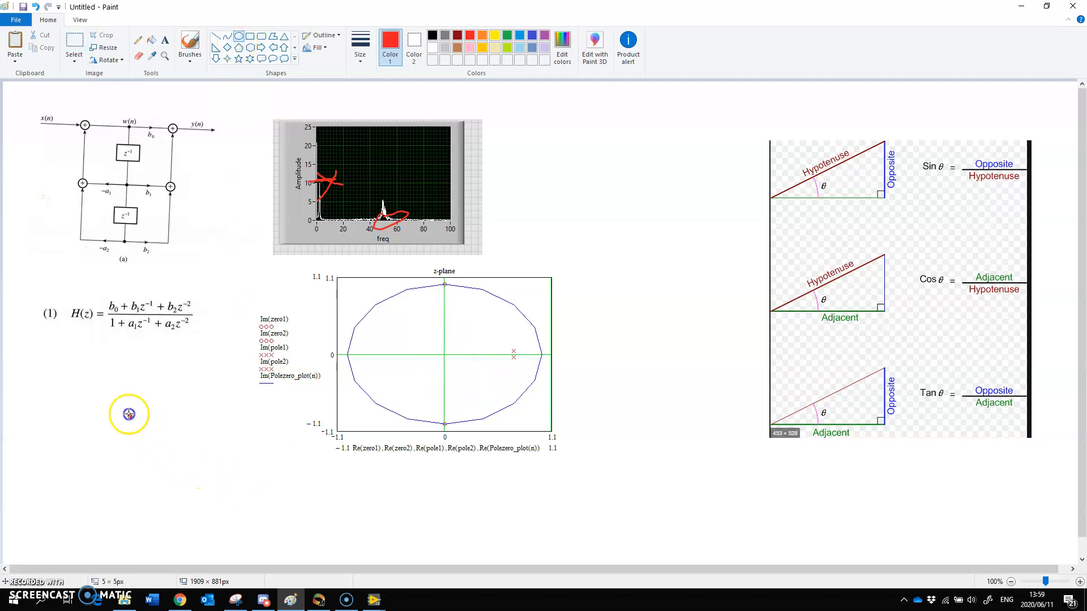
Draw a red circle and move and enlarge it around the z-plane origin
left_click_drag(128, 414, 248, 521)
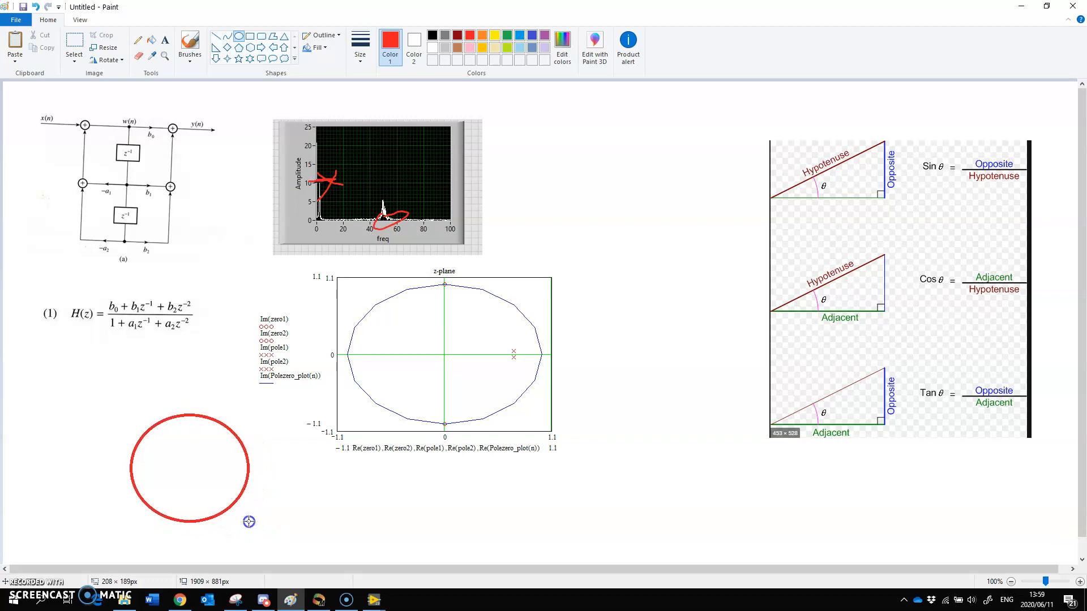
left_click_drag(188, 469, 460, 357)
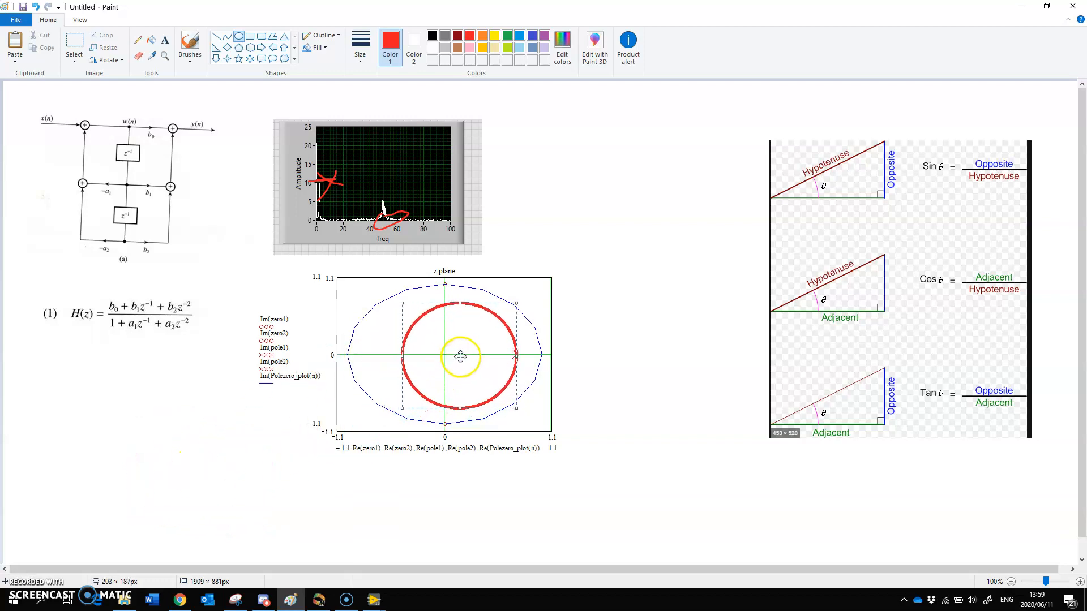
left_click_drag(461, 357, 454, 353)
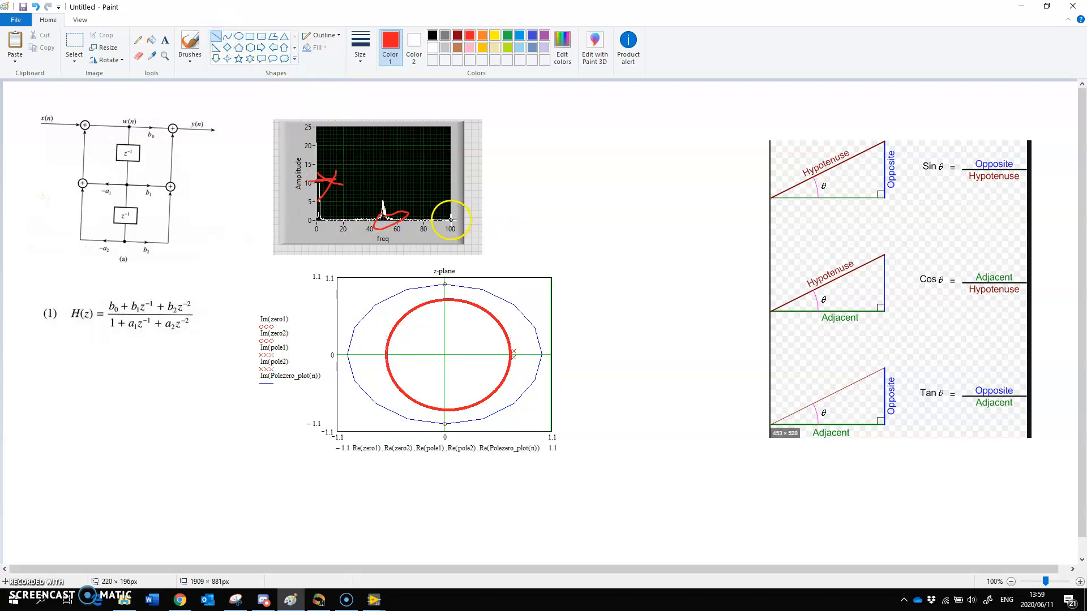
Extend a red line from the spectrum to a handwritten 200 and sketch marks along it
left_click_drag(450, 221, 656, 232)
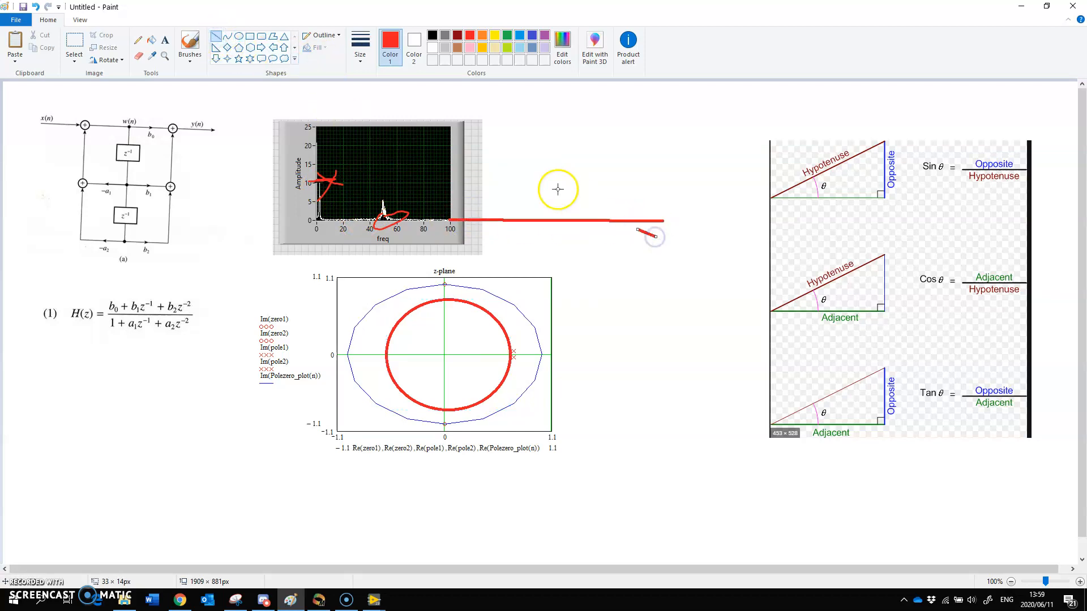
left_click(189, 43)
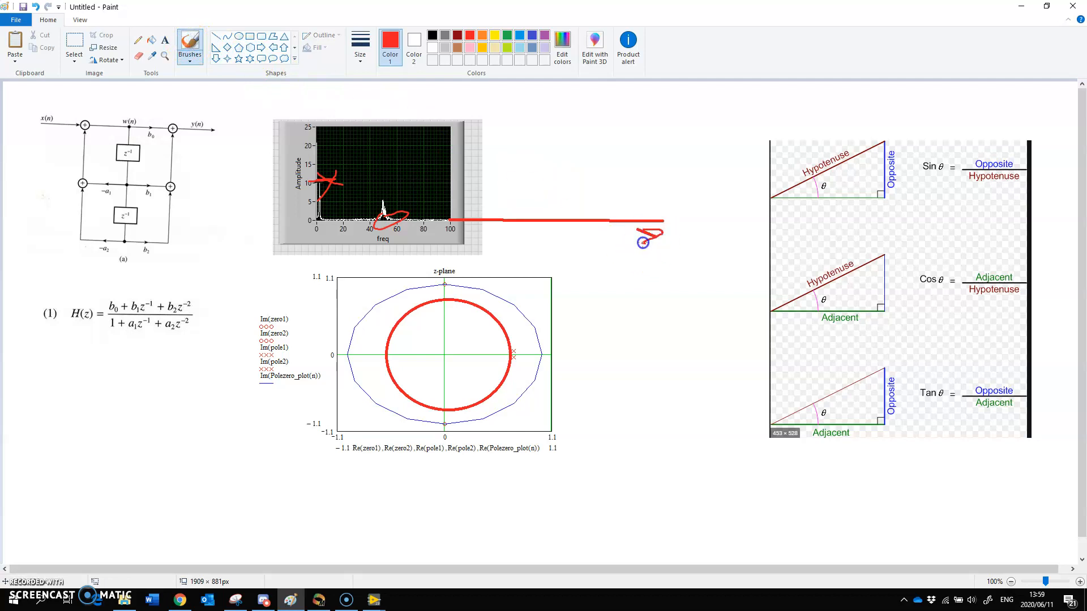
left_click_drag(645, 243, 714, 235)
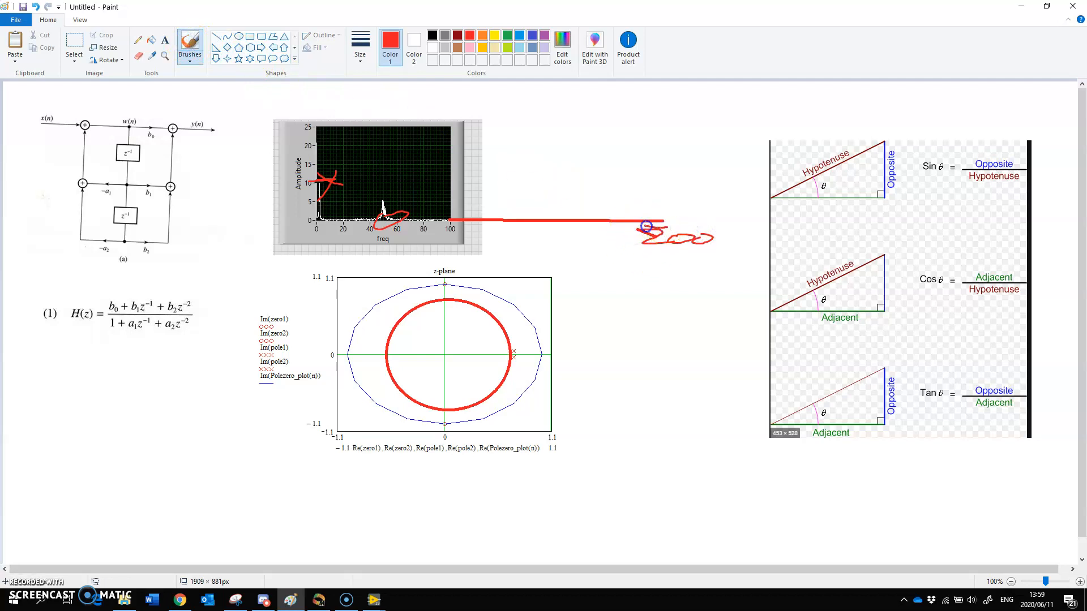
left_click_drag(318, 208, 303, 236)
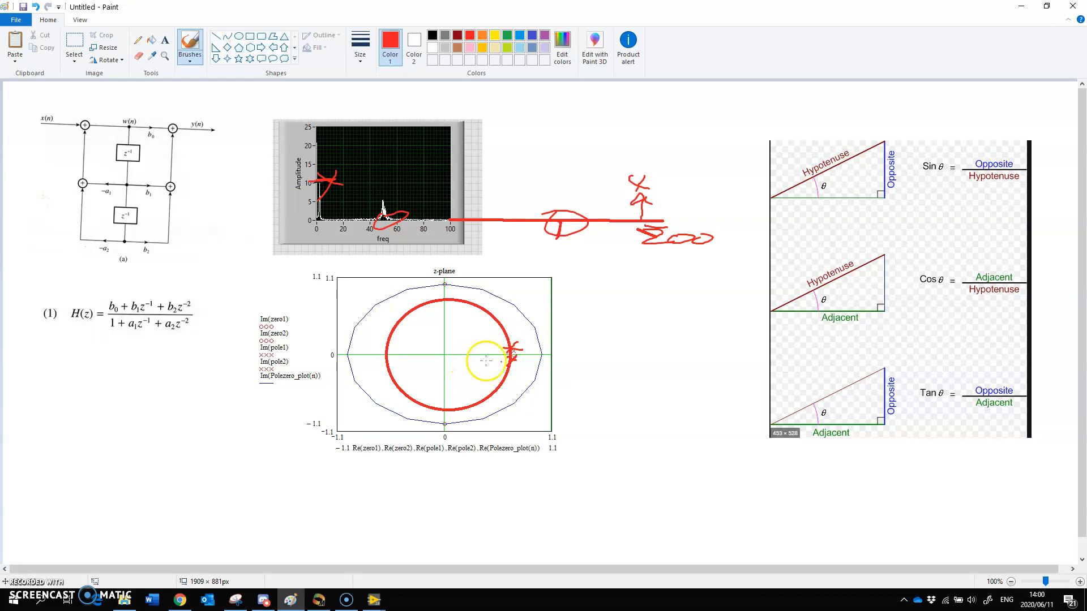
Mark the top, bottom and left unit-circle points in red and label them
left_click_drag(485, 361, 448, 284)
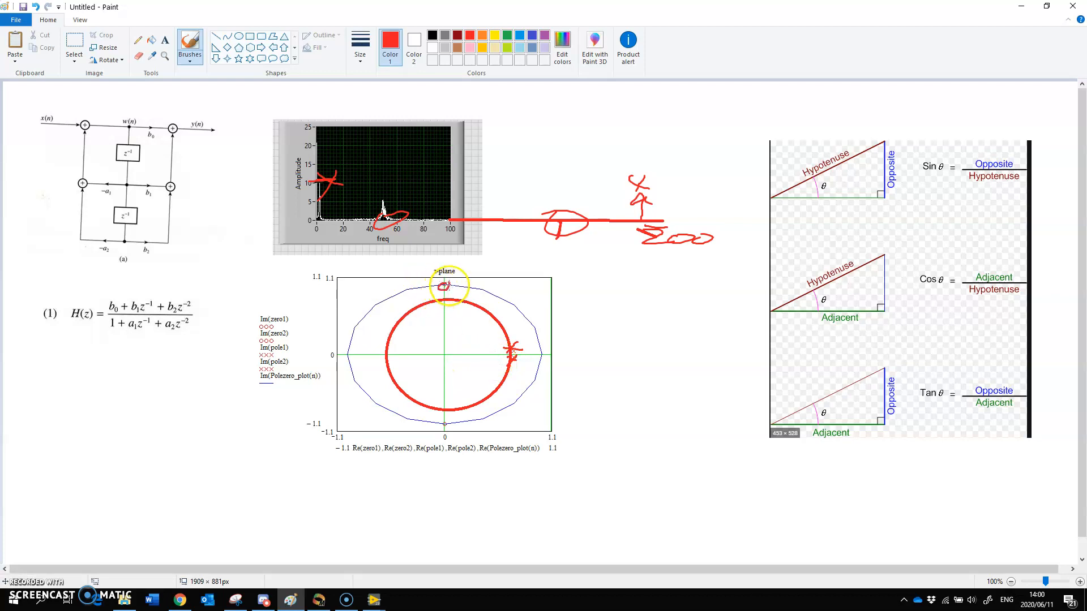
left_click_drag(445, 286, 445, 421)
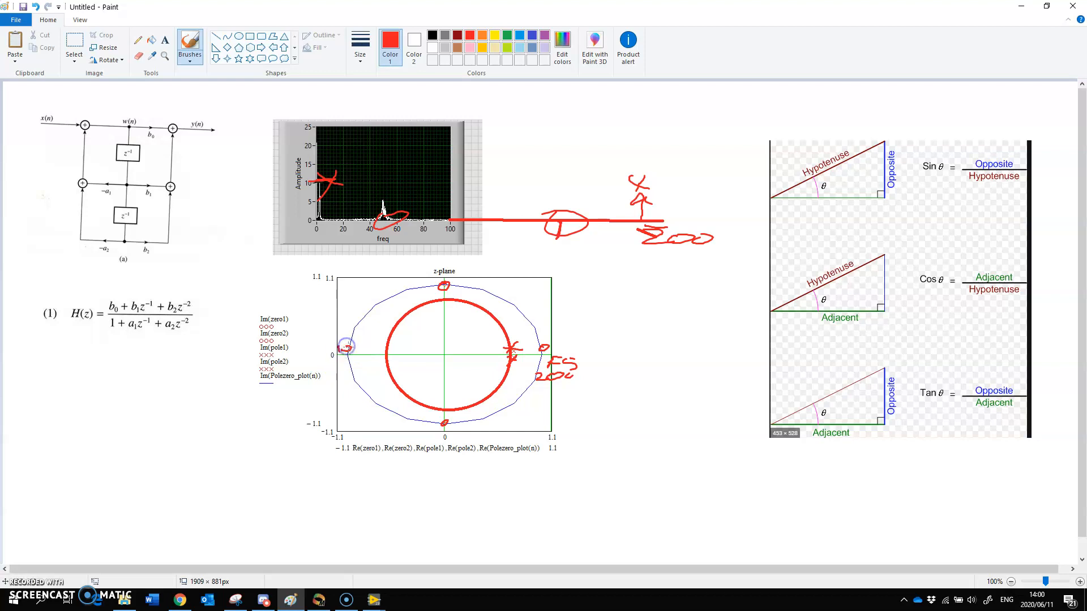
left_click_drag(550, 346, 593, 377)
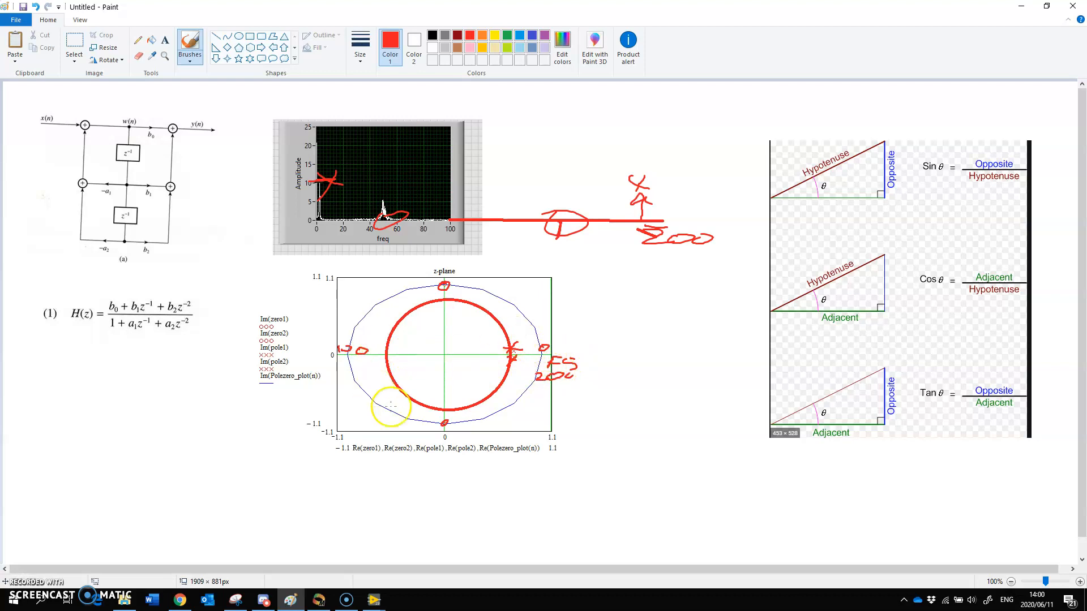
left_click_drag(391, 407, 555, 375)
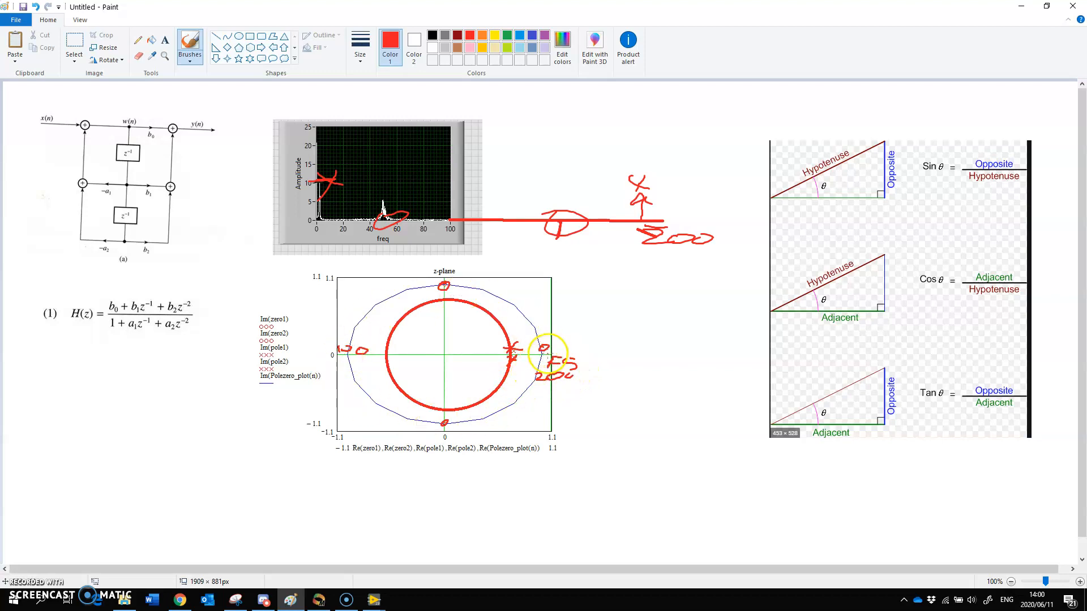
left_click_drag(547, 354, 364, 357)
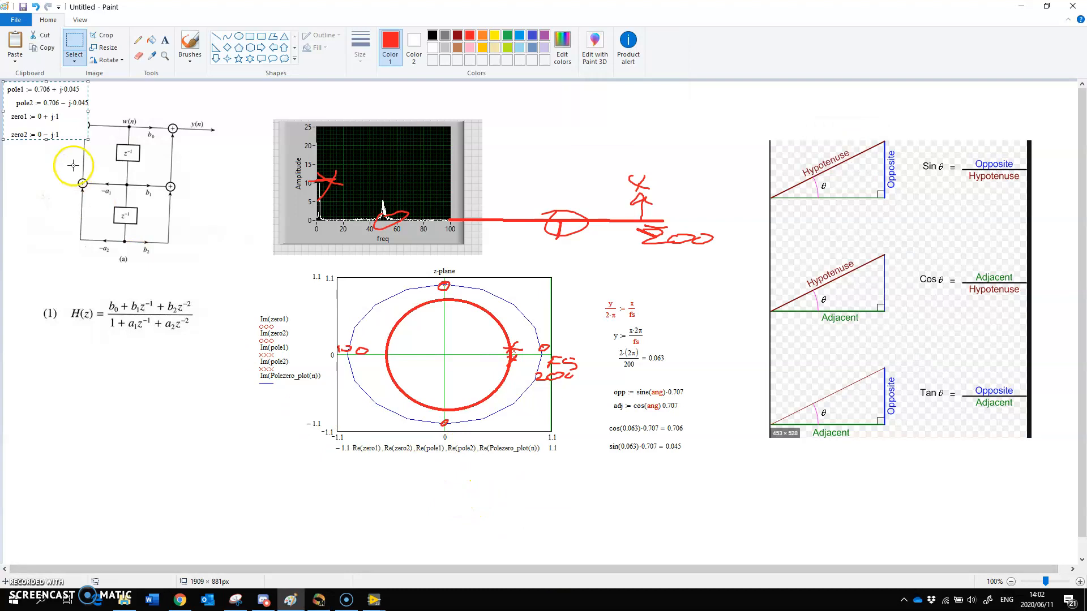
Move the poles 0.706 ± j0.045 and zeros ±j1 block below the angle calculations
left_click_drag(73, 167, 669, 525)
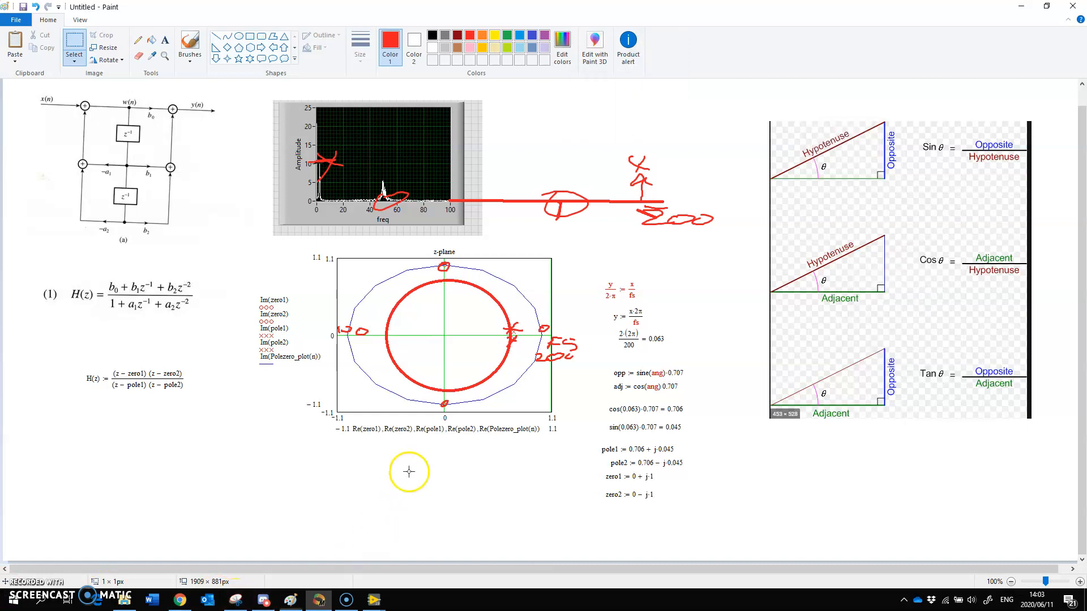
Add the Polezero_plot(n) := e^(j·ωTₛ) expression below the z-plane plot
type("Polezero_plot(n) := e^(j·ωTₛ)")
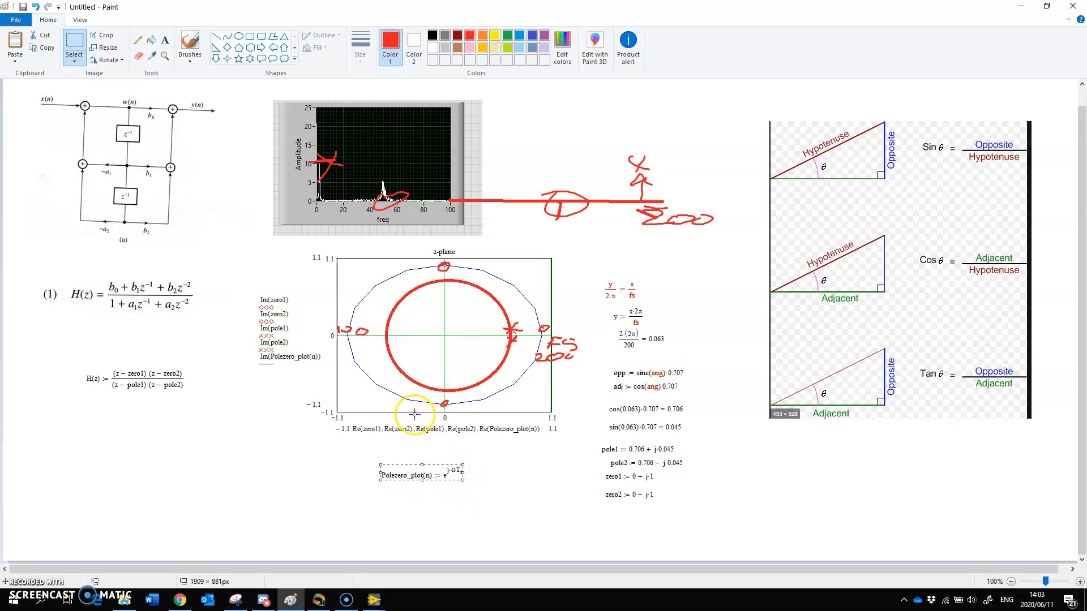
mouse_move(520, 499)
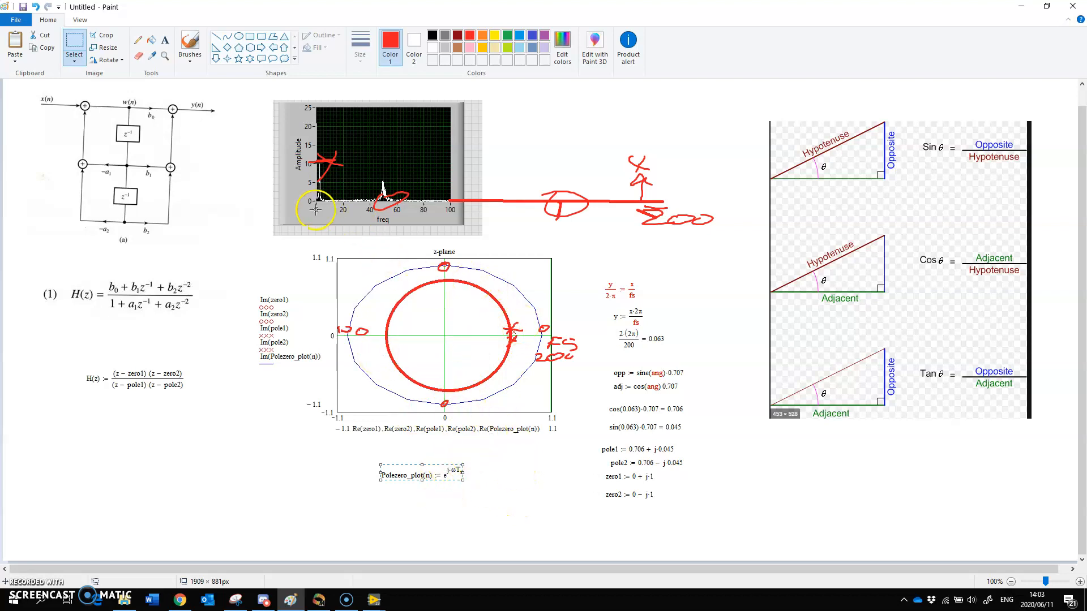
mouse_move(519, 214)
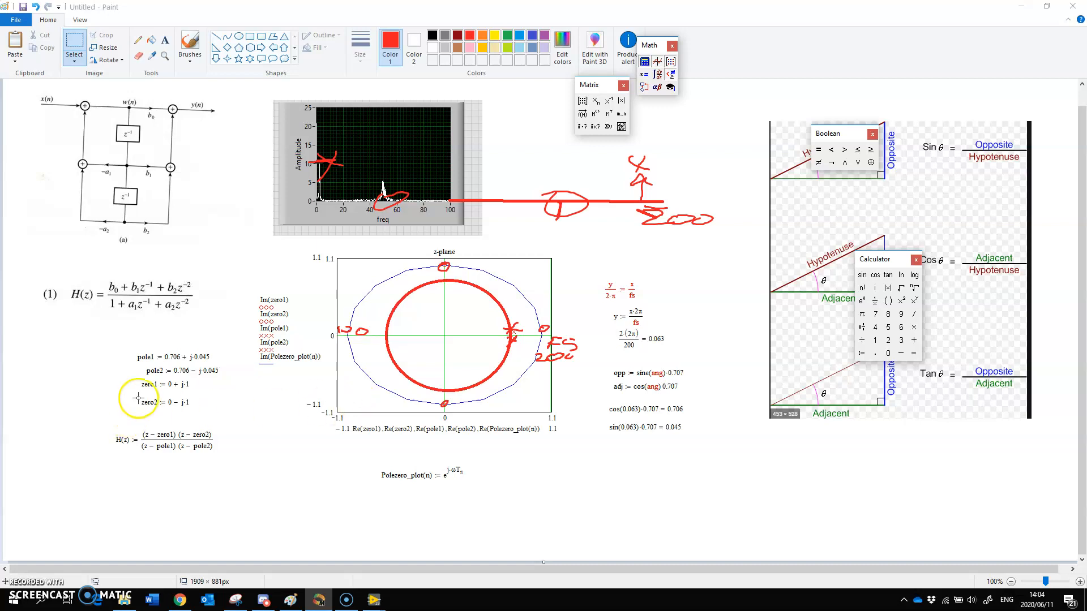
mouse_move(340, 456)
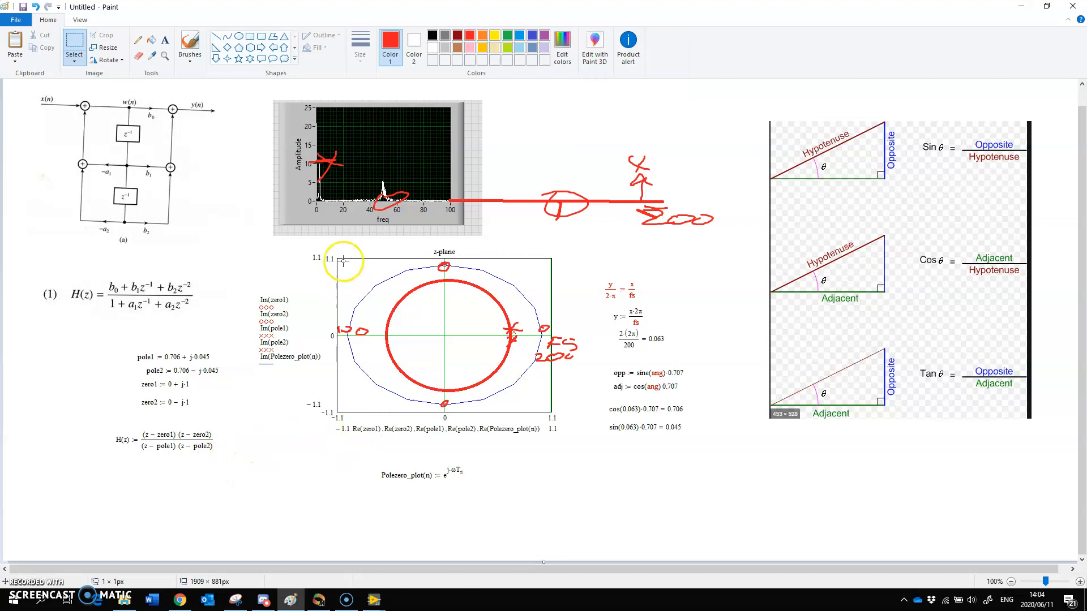
mouse_move(90, 351)
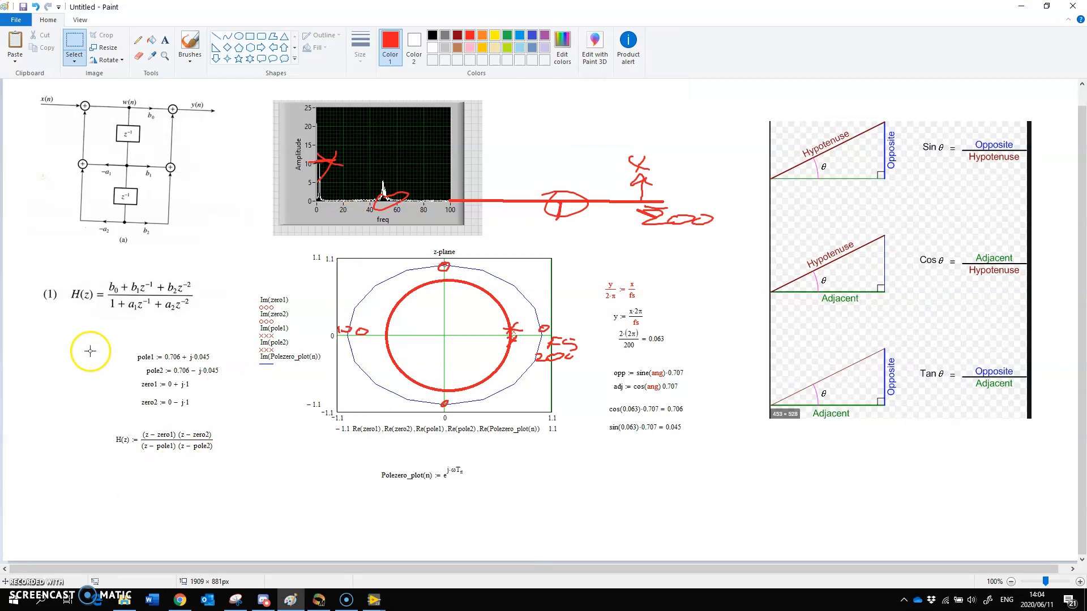
mouse_move(263, 492)
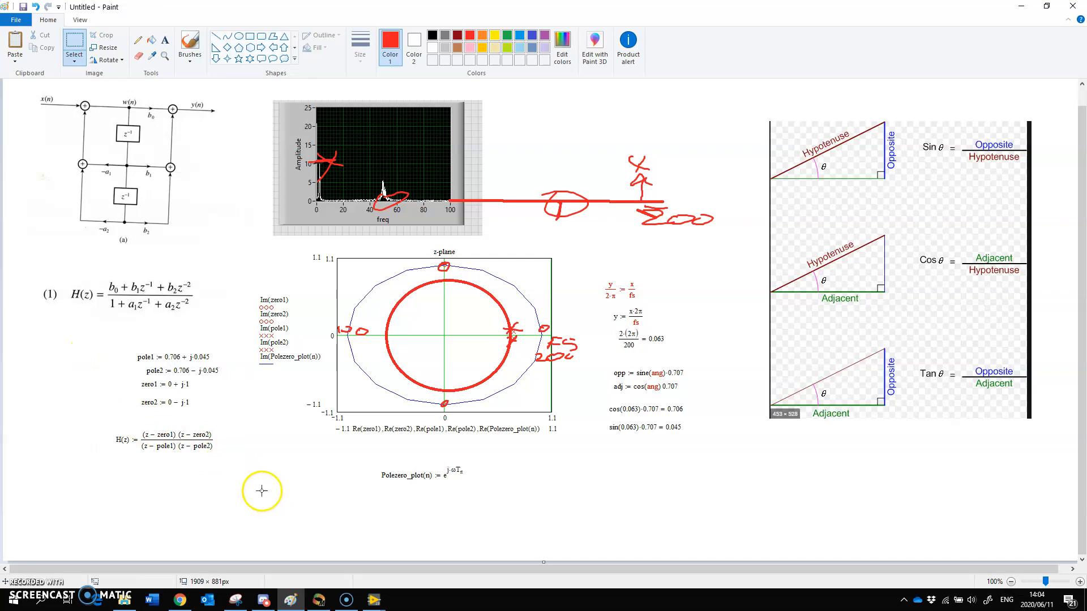
mouse_move(399, 348)
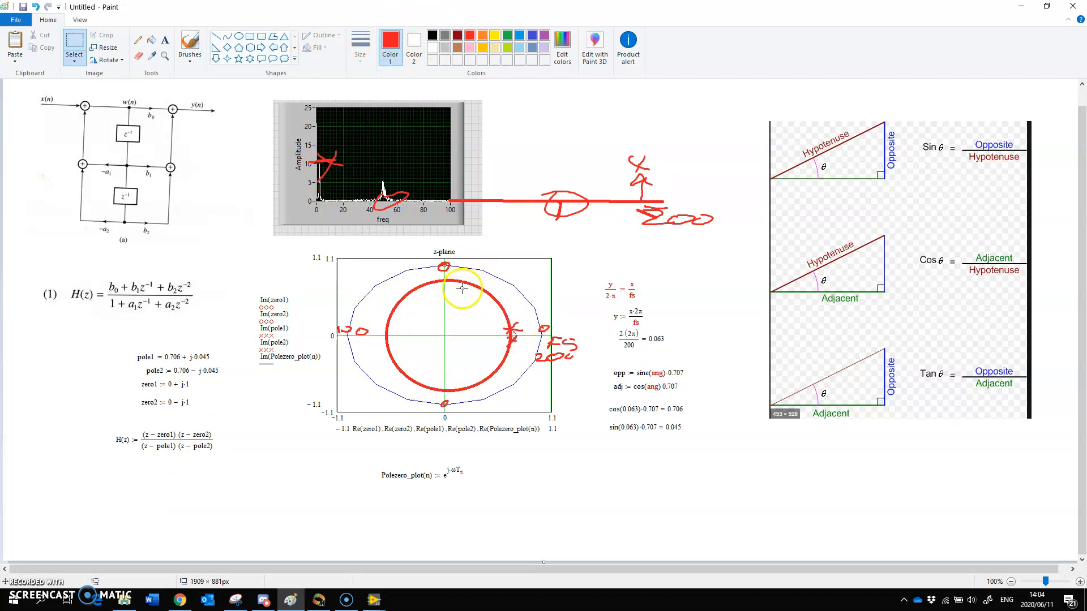
mouse_move(510, 330)
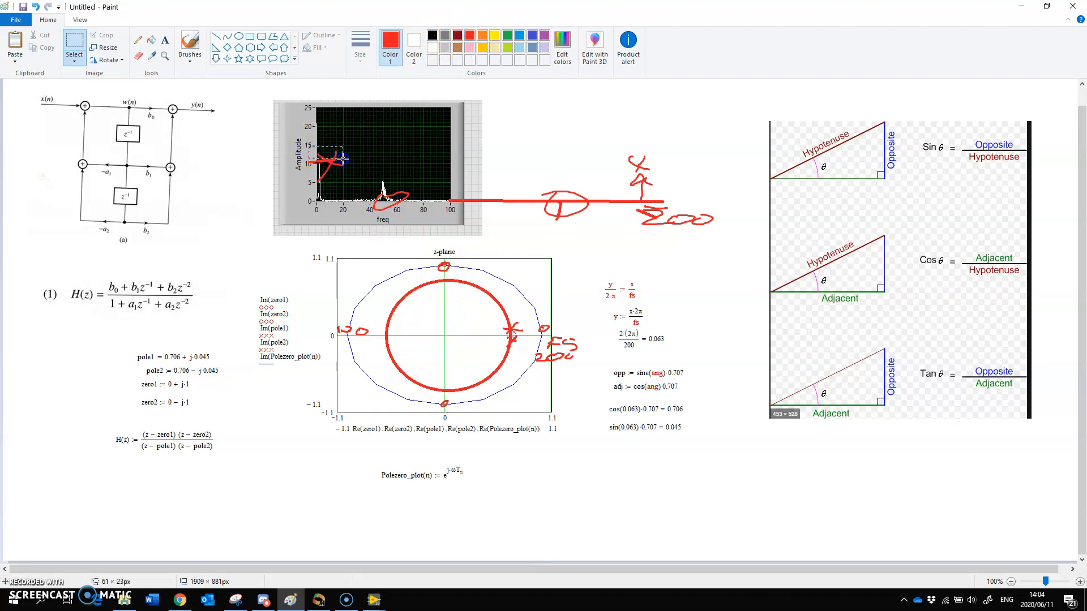
left_click(189, 43)
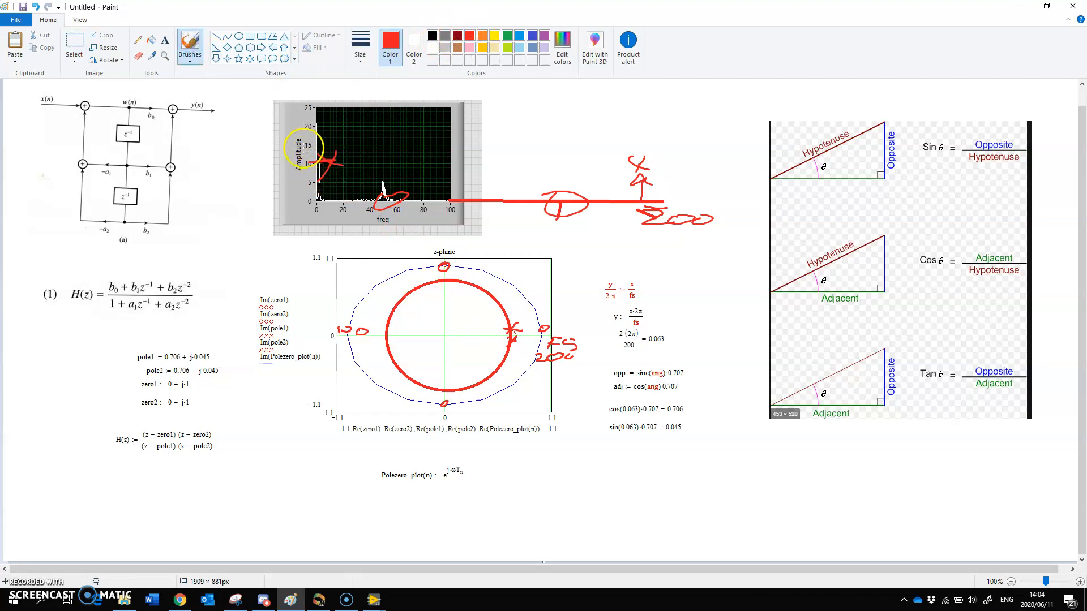